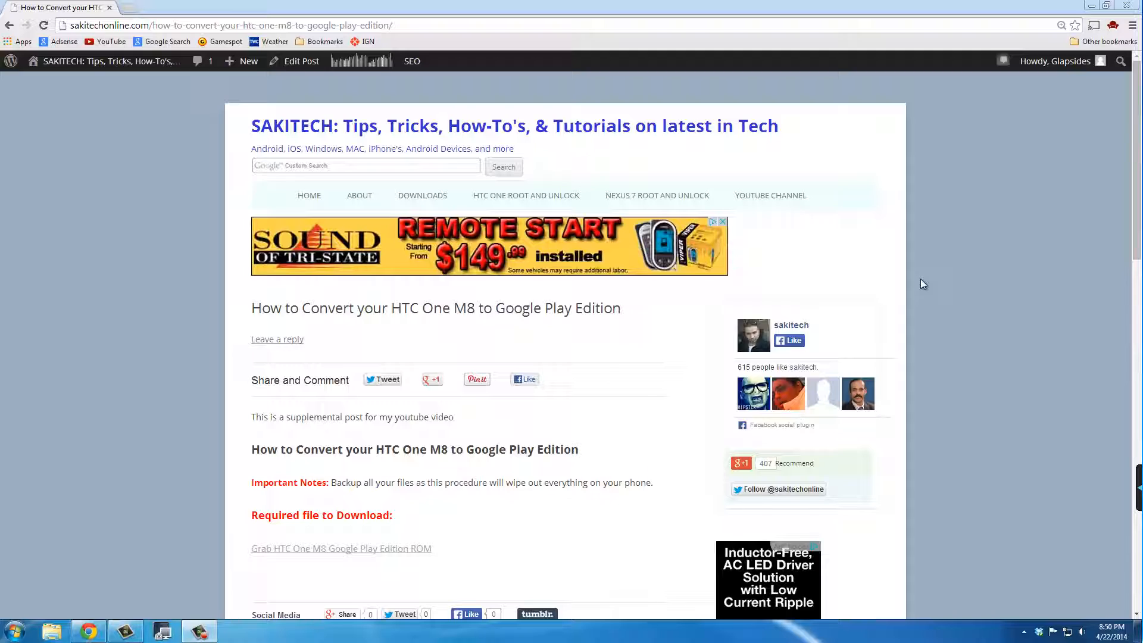
mouse_move(193, 360)
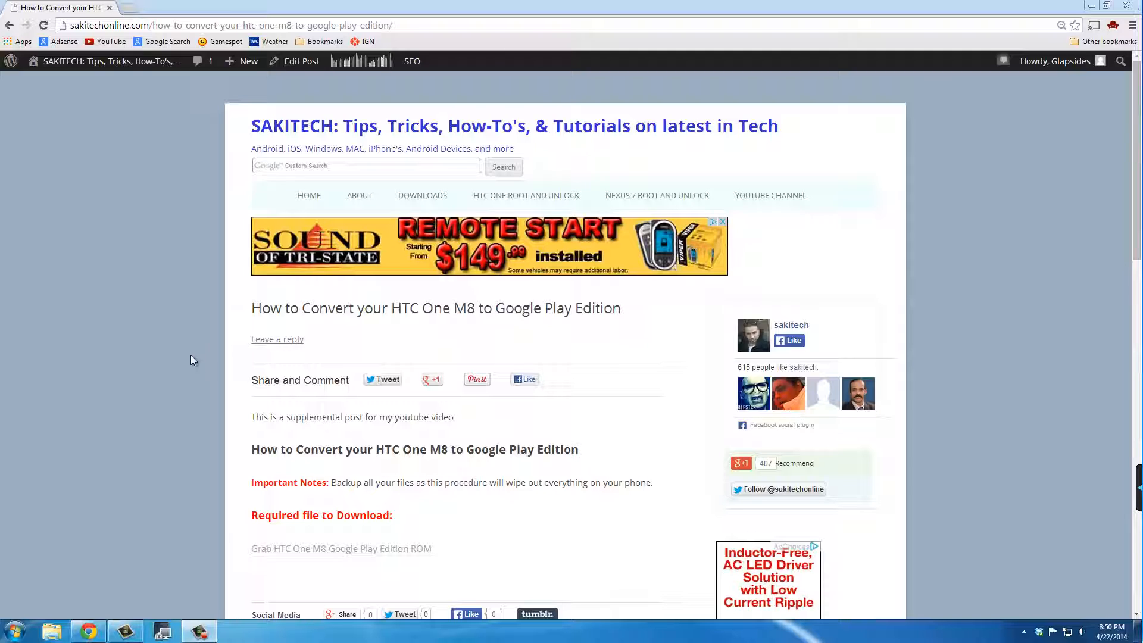
mouse_move(193, 352)
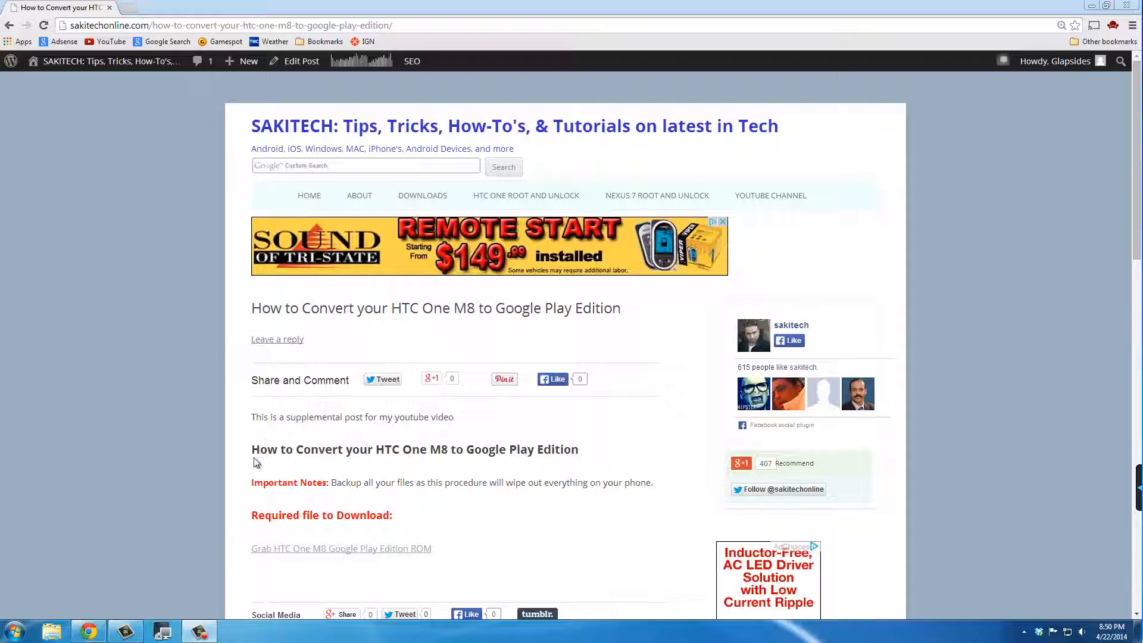
Reach the Google Play Edition ROM's XDA thread from the tutorial and dismiss the covering ad
scroll(down, 3)
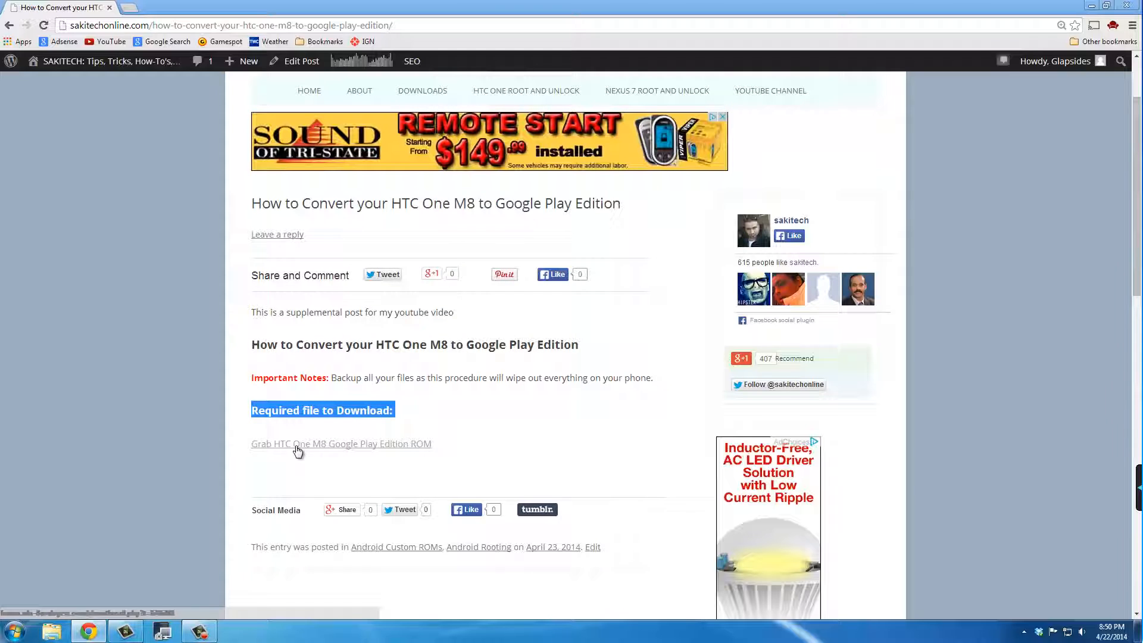
click(340, 443)
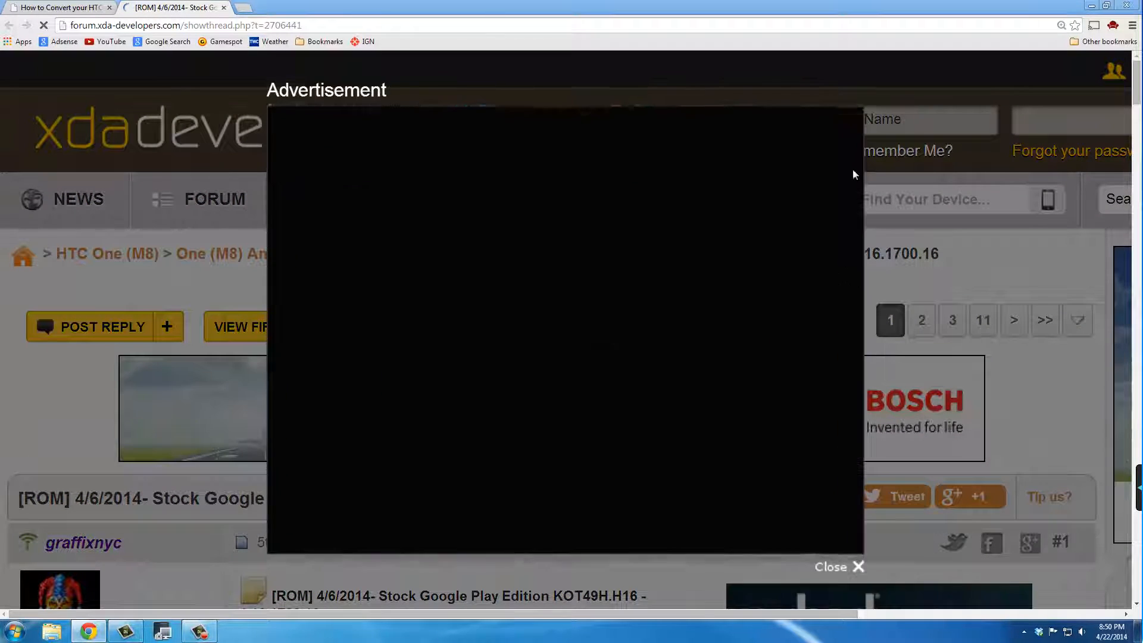
click(838, 567)
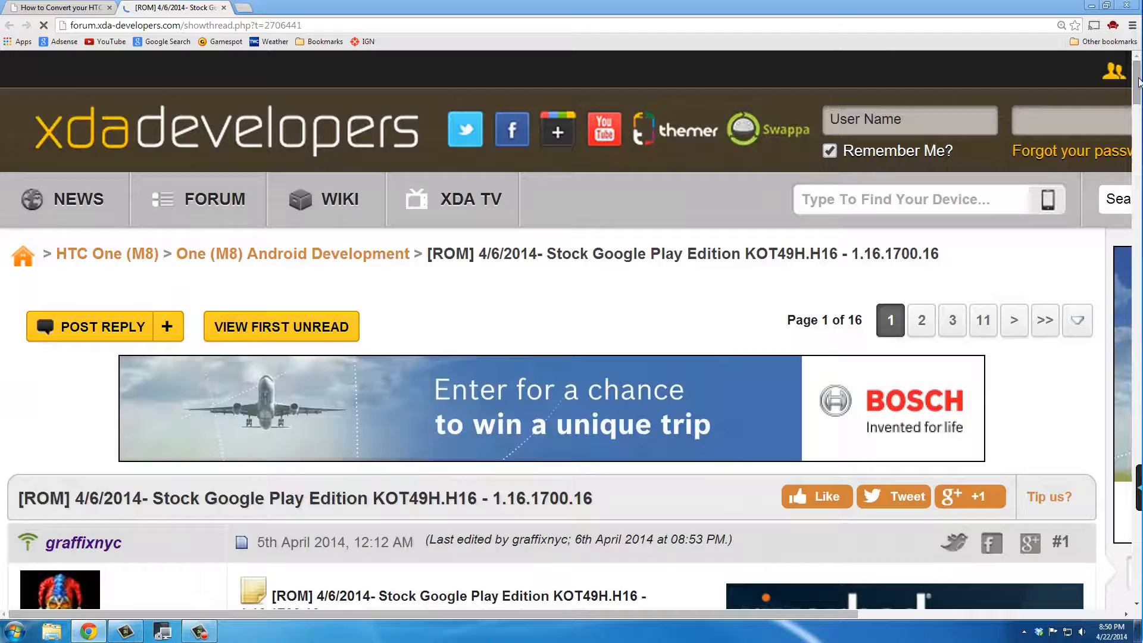
Locate the main and mirror download links and follow the AndroidFileHost URL for the ROM
scroll(down, 3)
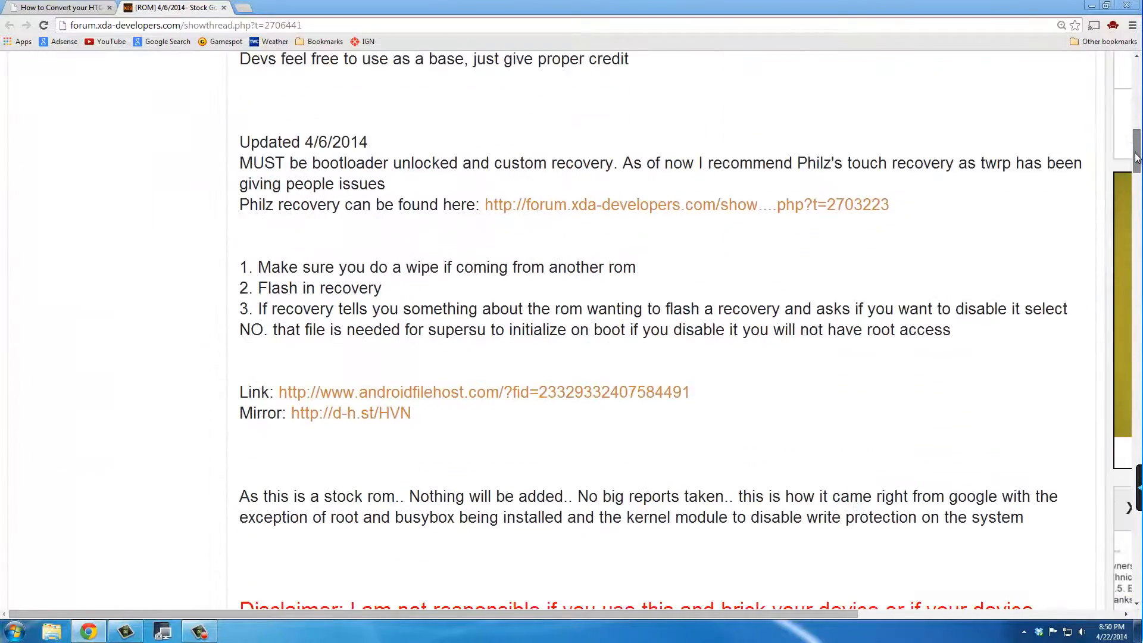
scroll(up, 3)
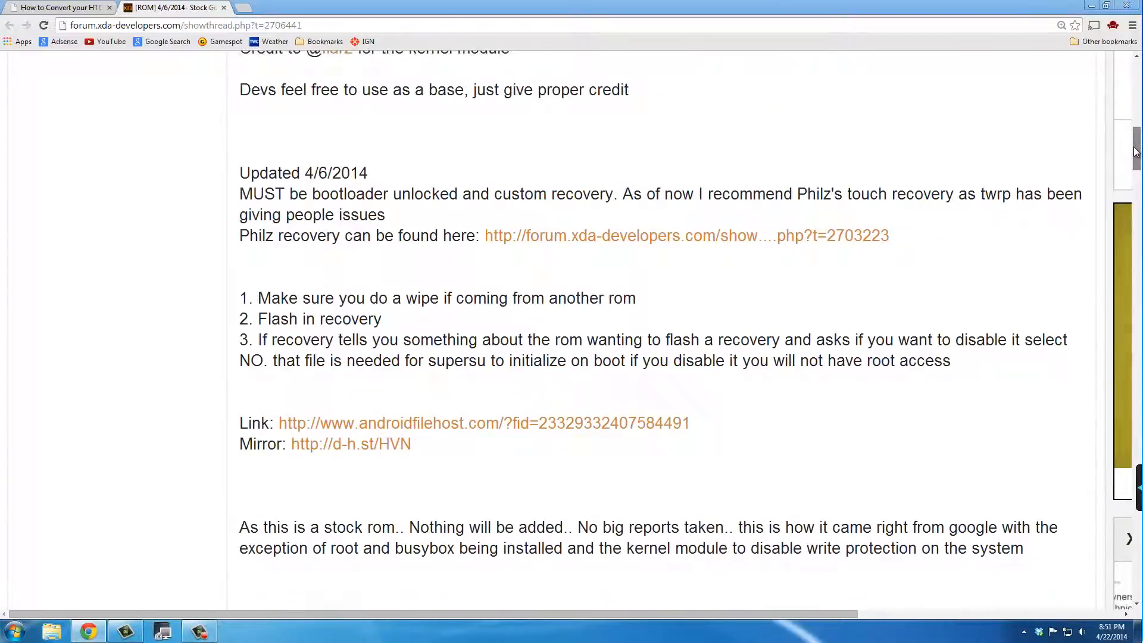
scroll(down, 3)
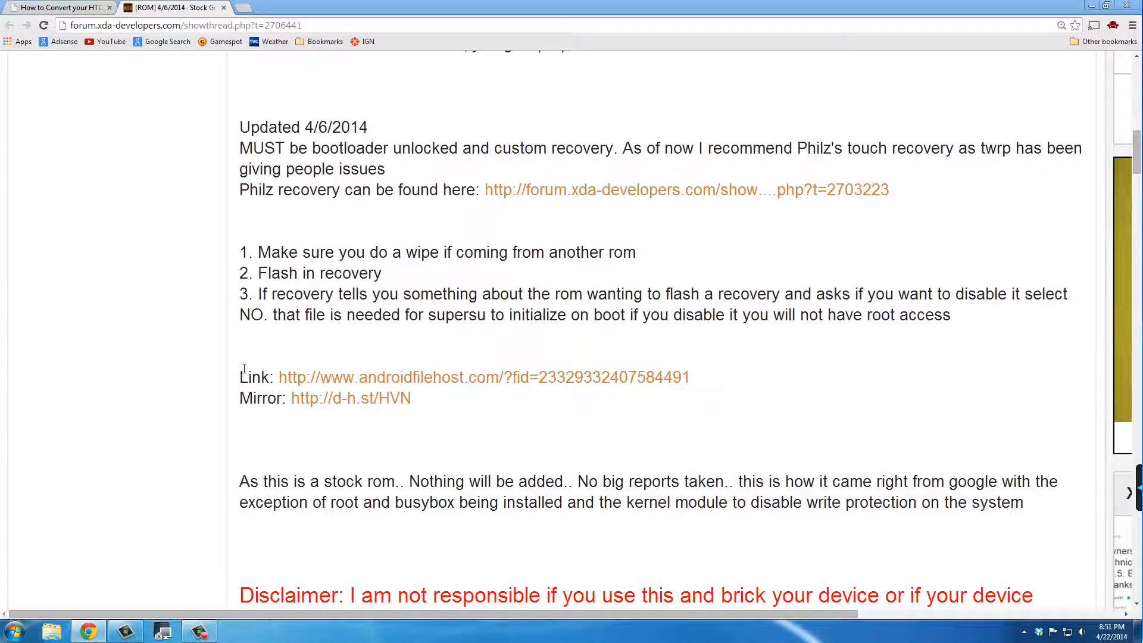
double_click(257, 378)
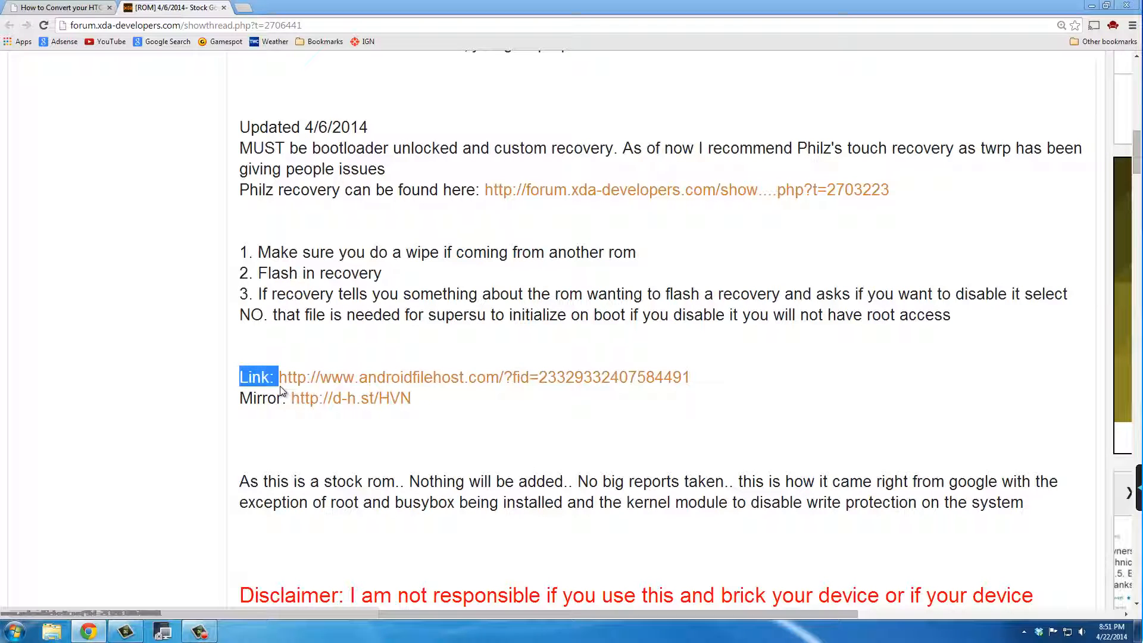
double_click(262, 398)
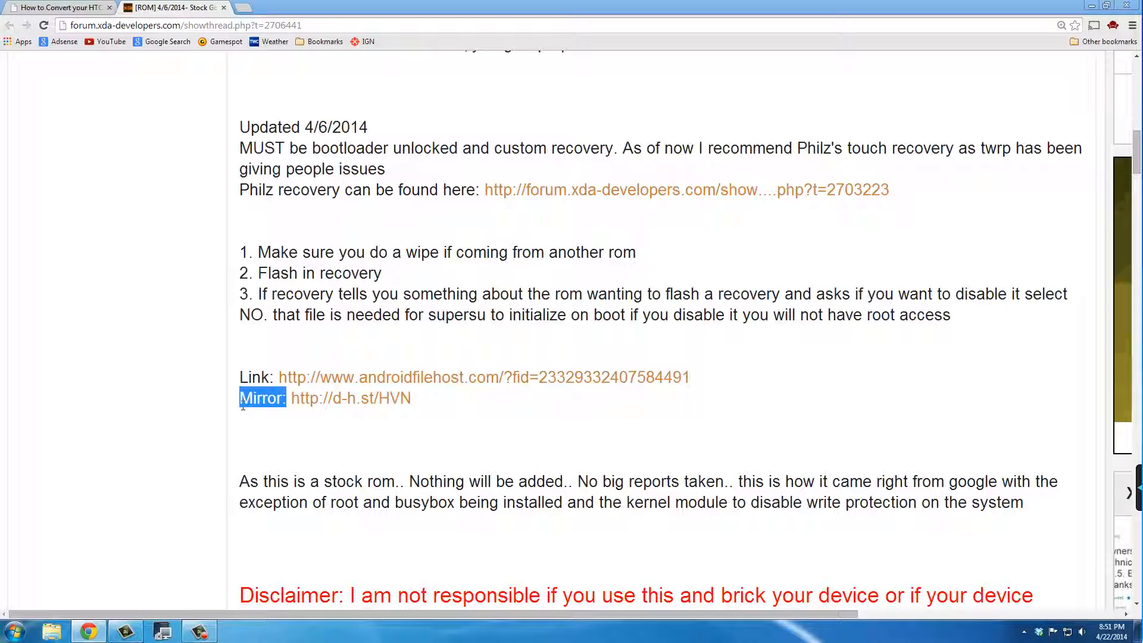
mouse_move(303, 404)
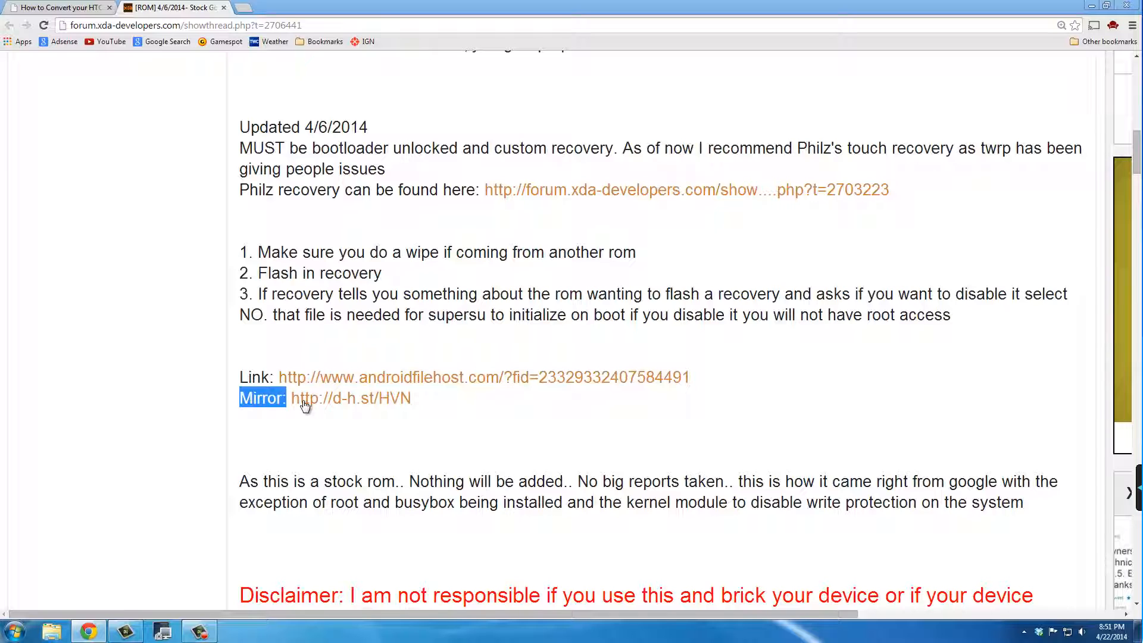
click(484, 377)
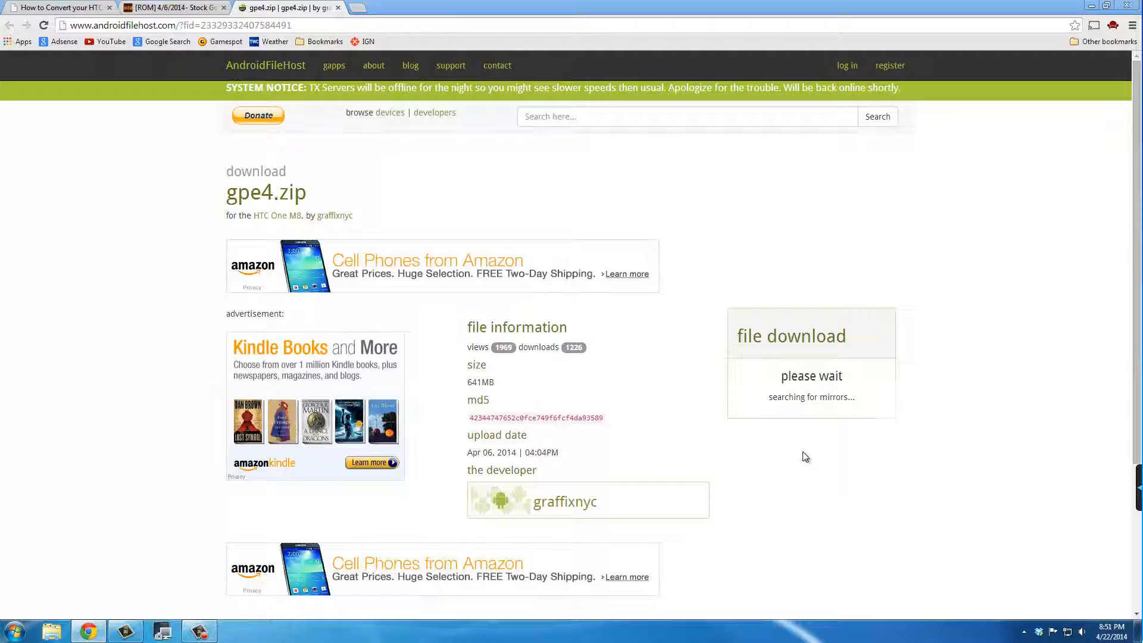
mouse_move(780, 400)
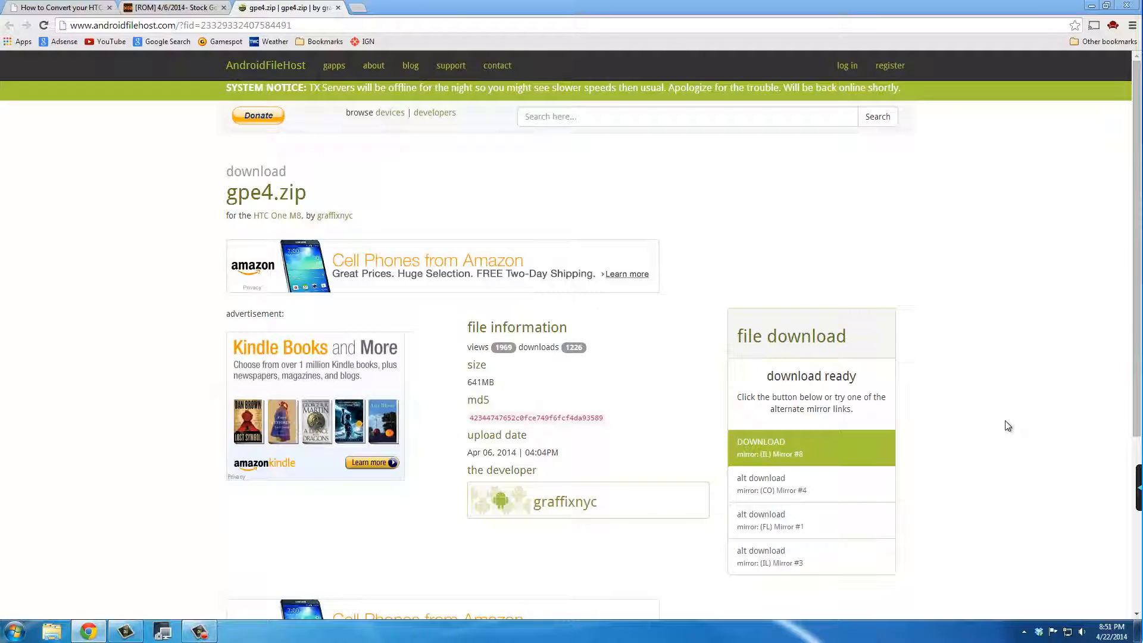
mouse_move(780, 484)
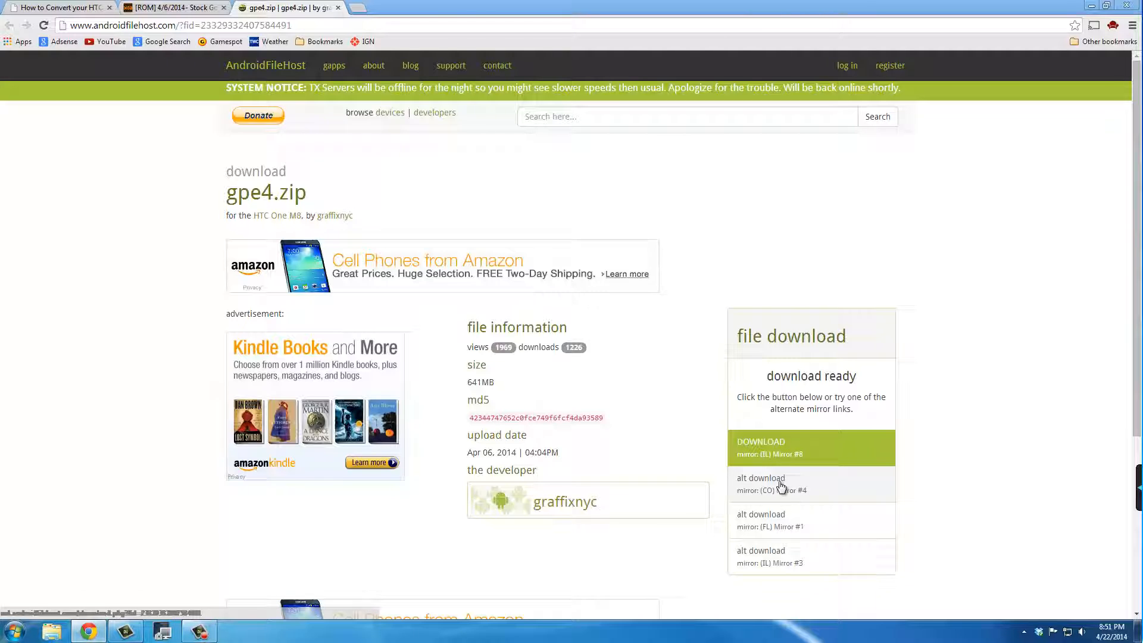
mouse_move(842, 496)
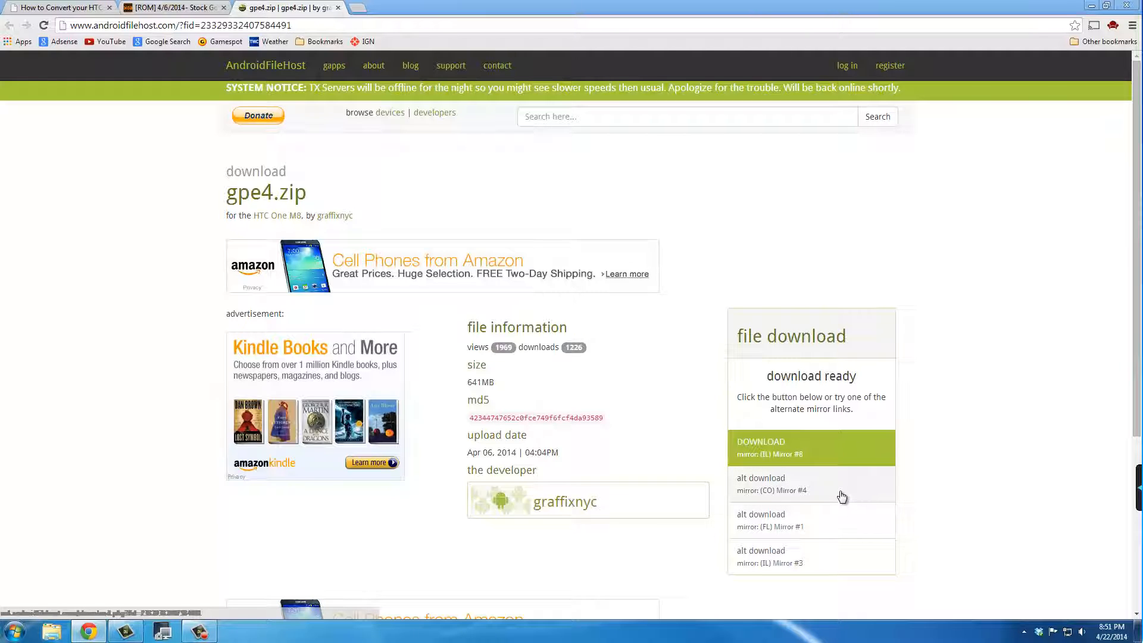
Download gpe4.zip from an alternate AndroidFileHost mirror once it is ready
click(811, 448)
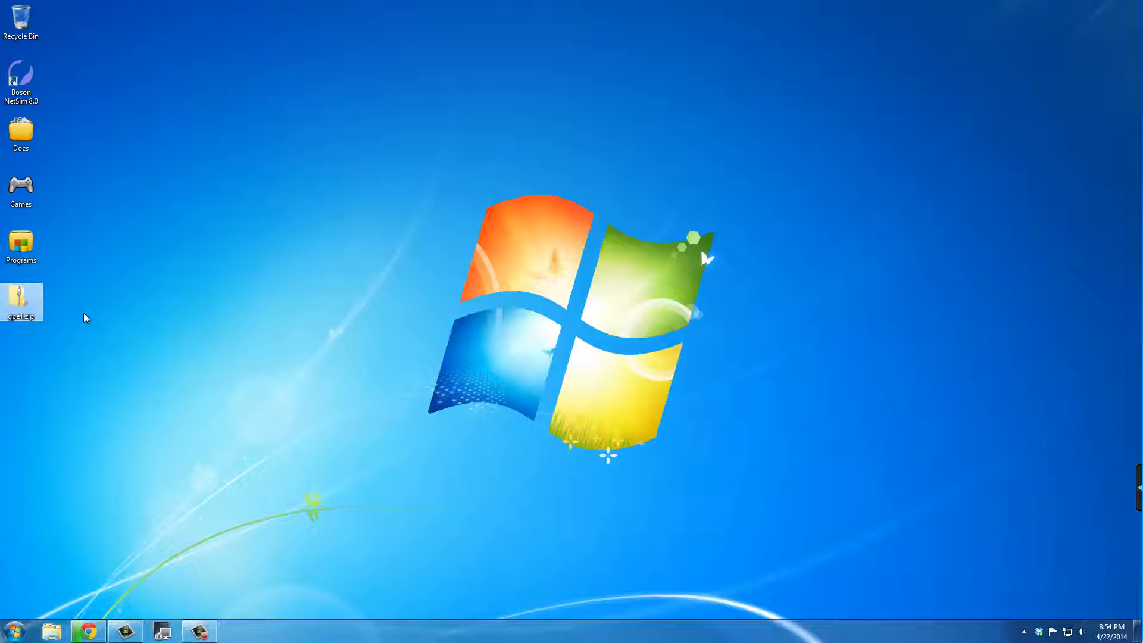
Browse Computer > HTC One_M8 > Internal storage and drop gpe4.zip from the desktop into it
click(14, 629)
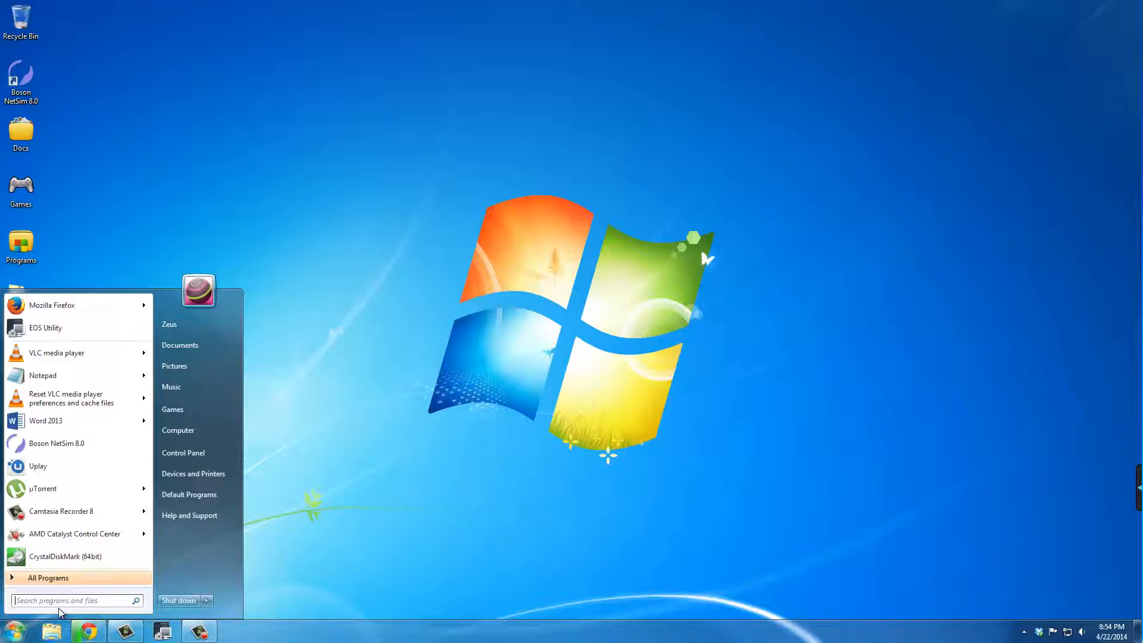
click(178, 429)
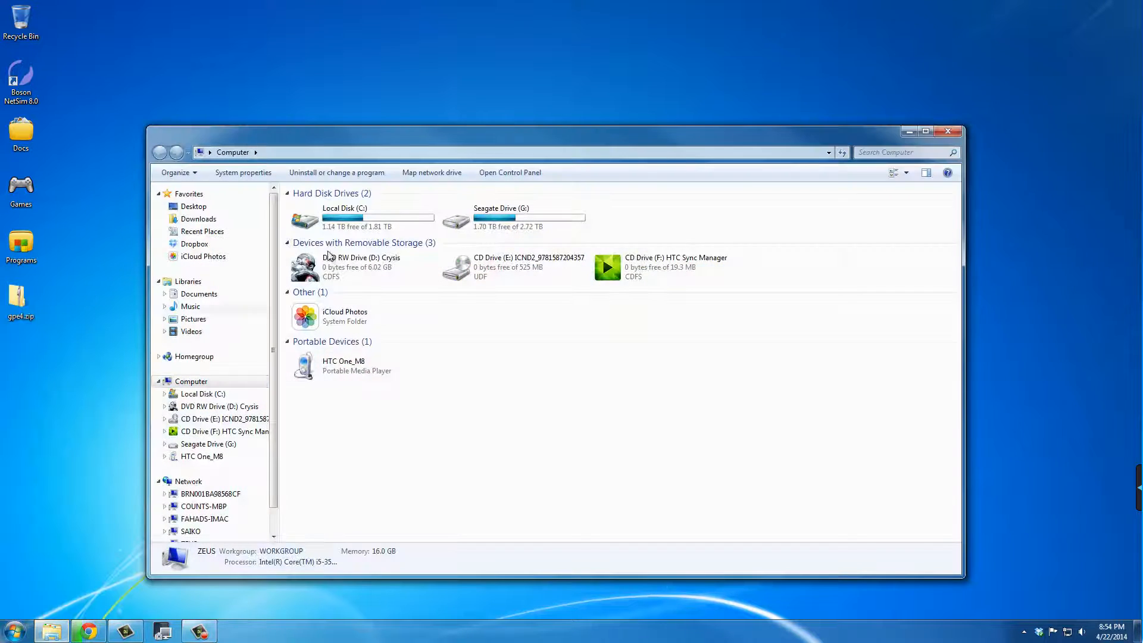
click(362, 366)
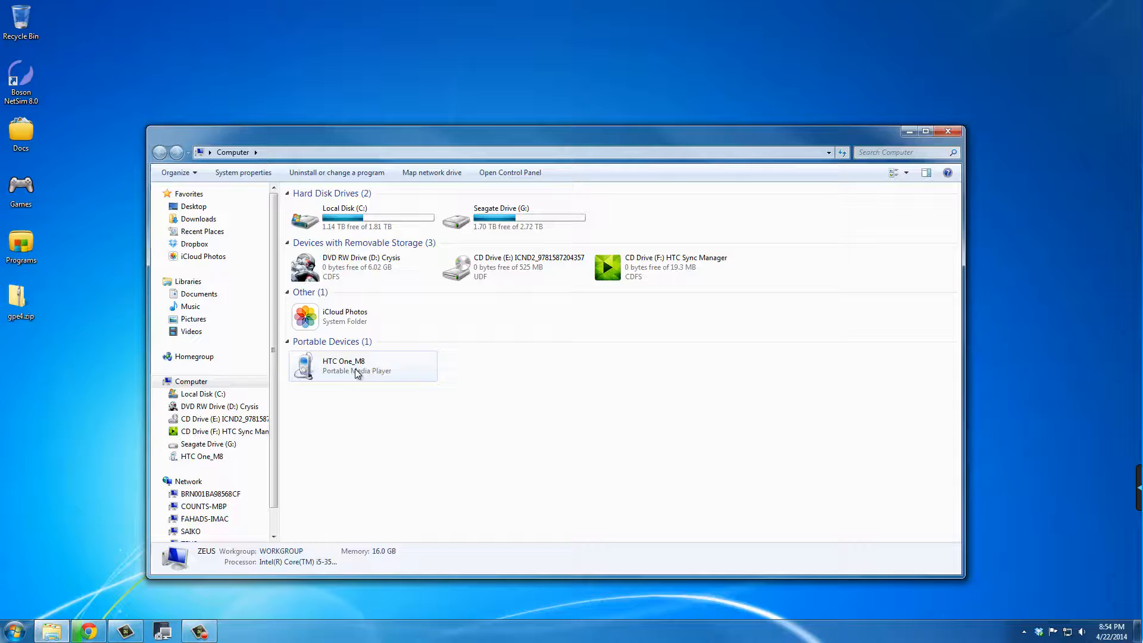
mouse_move(341, 368)
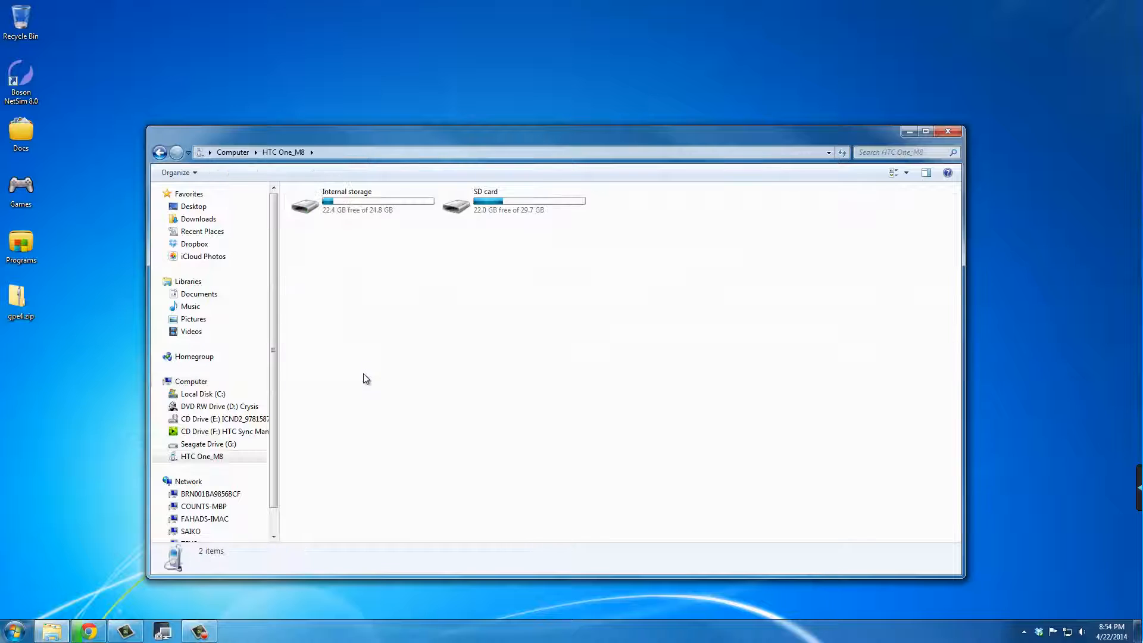
click(362, 200)
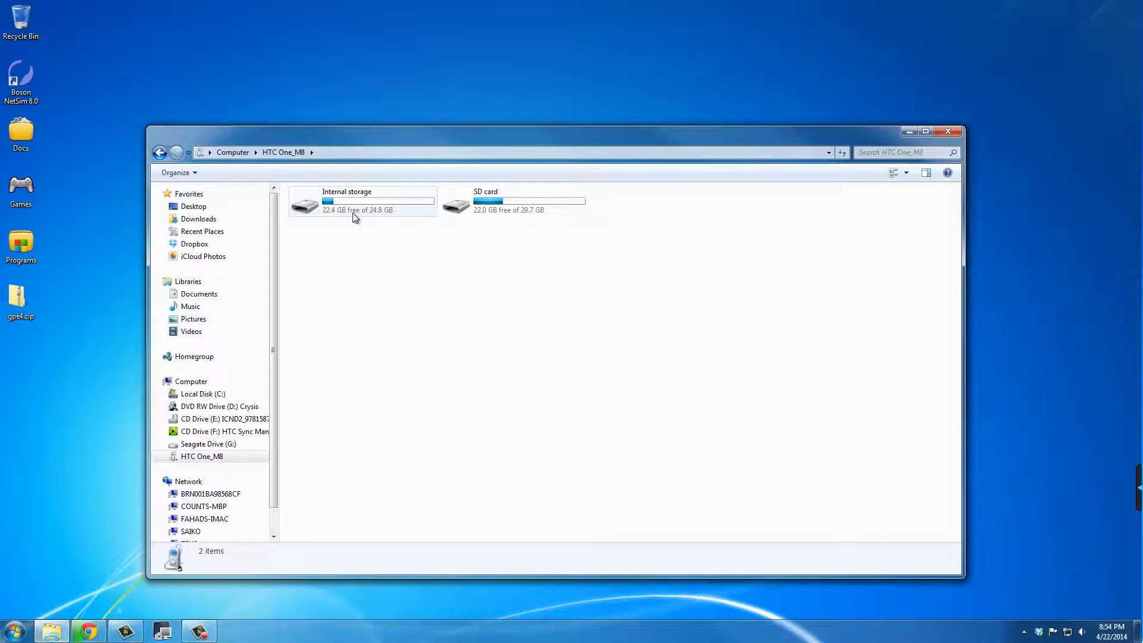
double_click(347, 200)
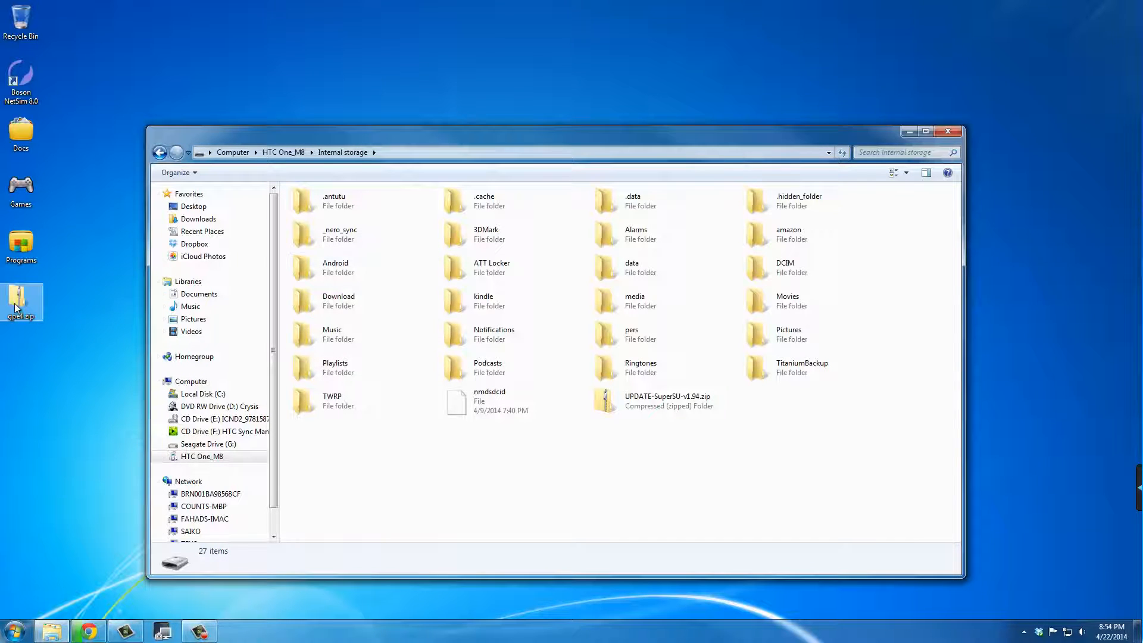
mouse_move(21, 302)
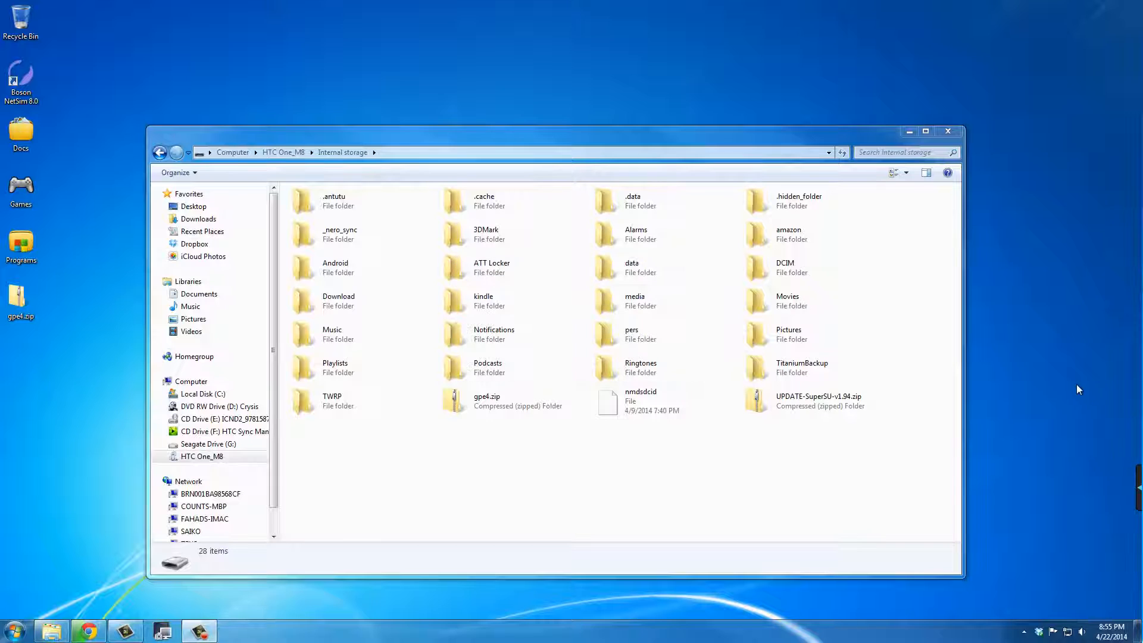
mouse_move(1067, 373)
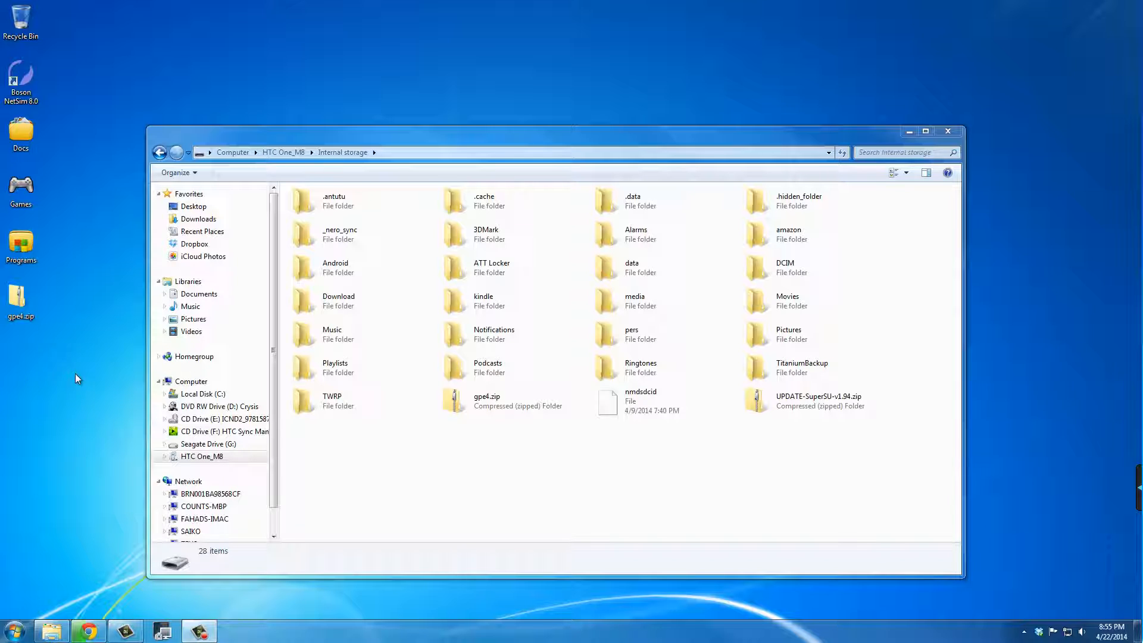
click(486, 401)
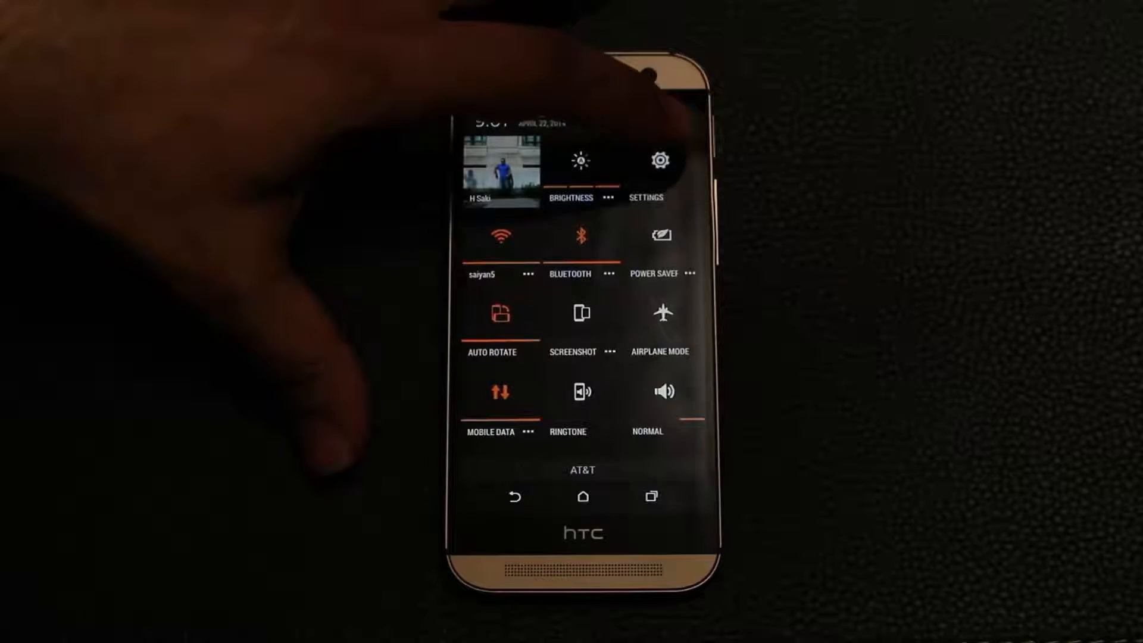
Turn Fast boot off in the phone's battery settings and return to the home screen
click(659, 161)
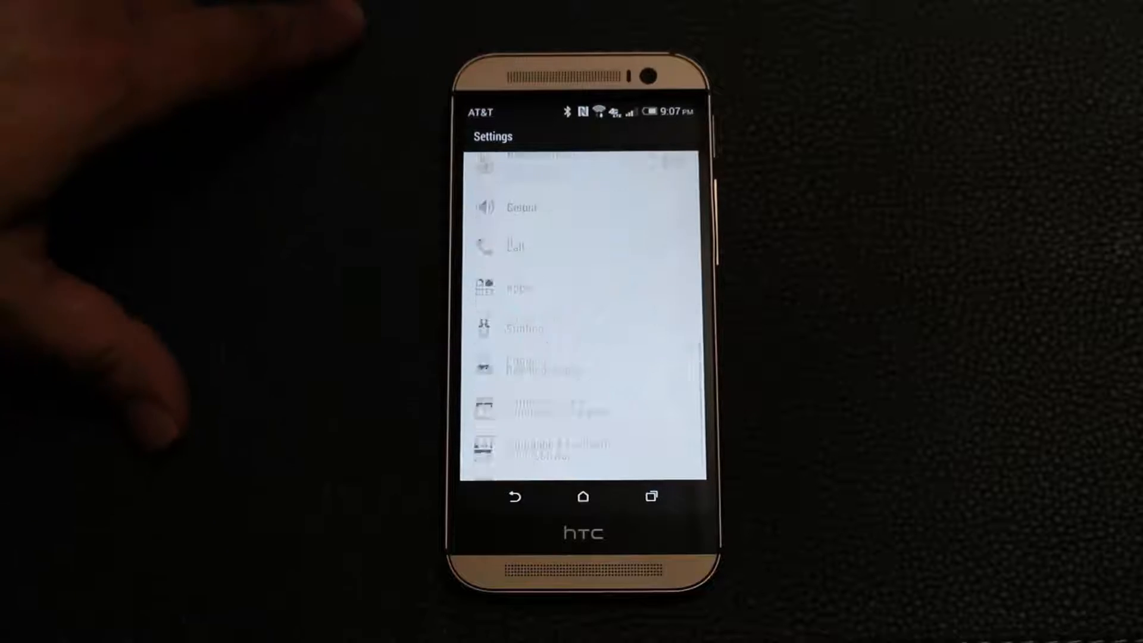
scroll(down, 3)
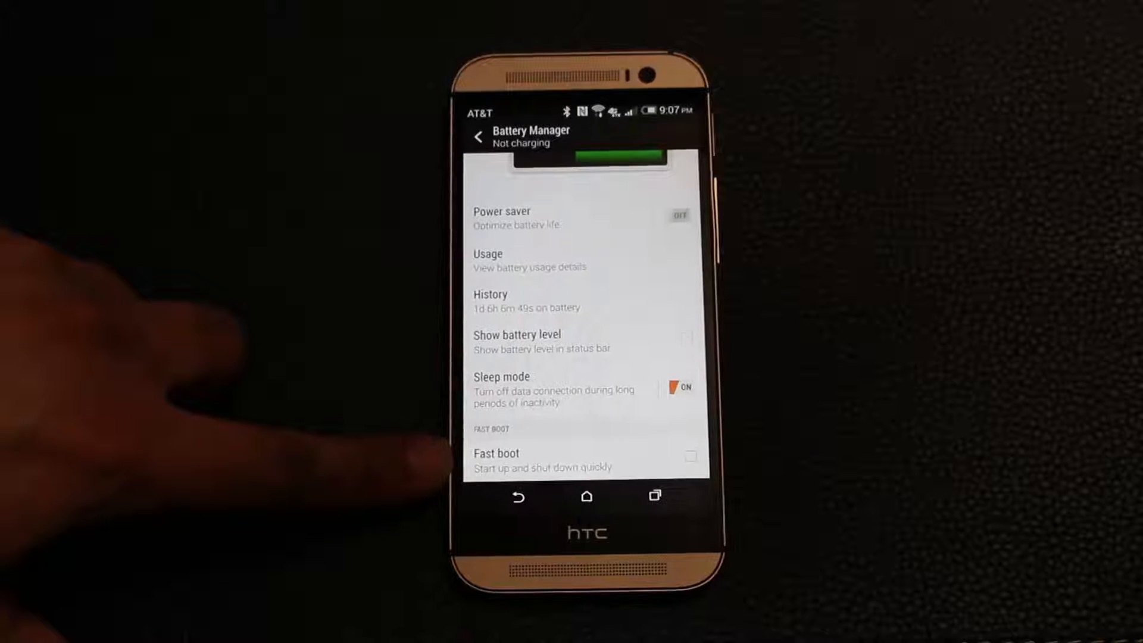
click(587, 495)
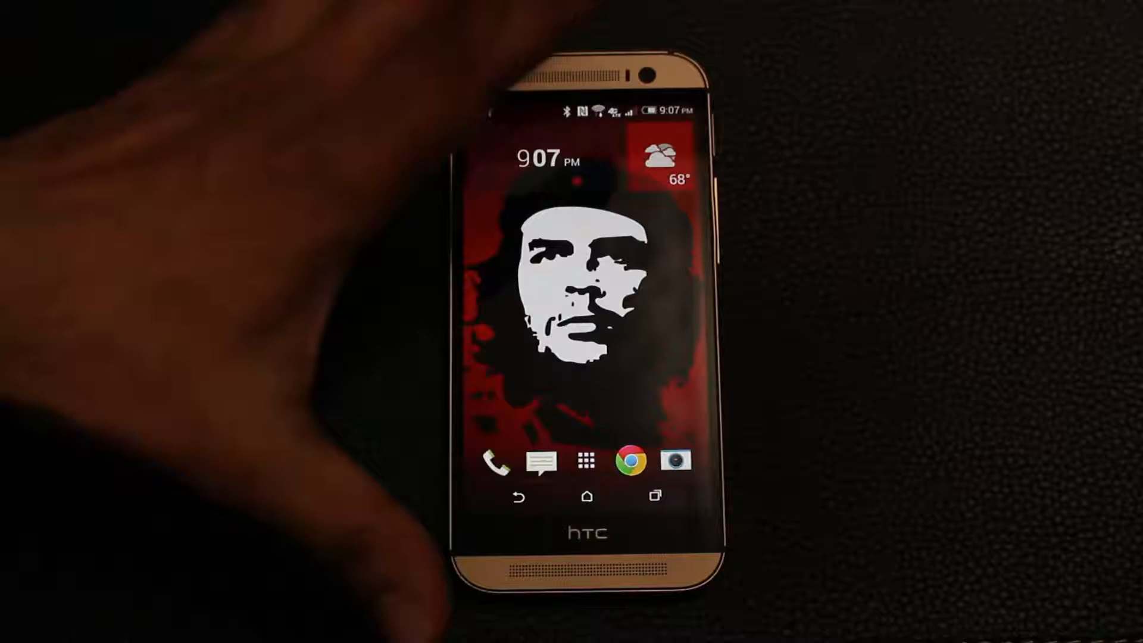